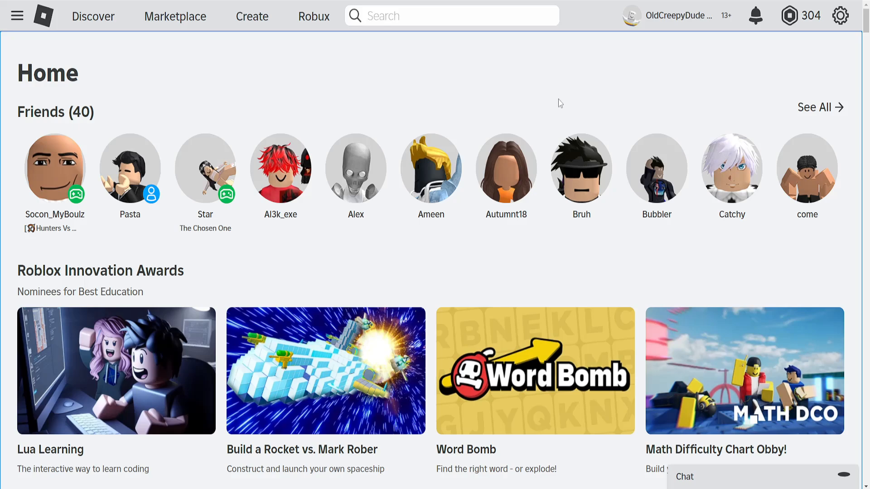
mouse_move(285, 71)
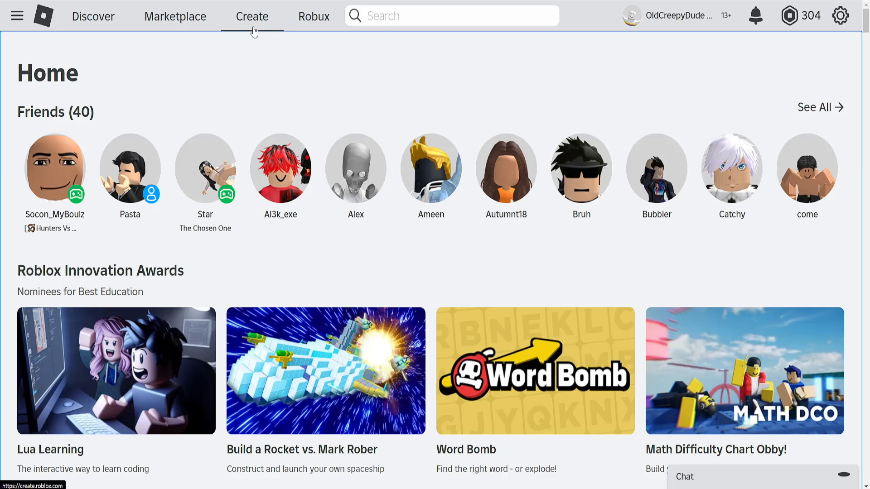
Go from the Roblox home page to the Creator Hub dashboard via Create
click(252, 15)
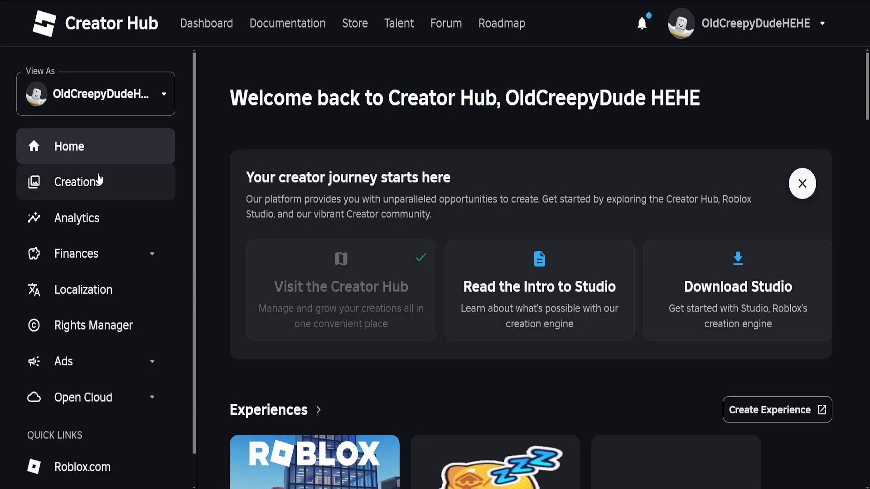
Show the Avatar Items section of the Creations page
click(78, 183)
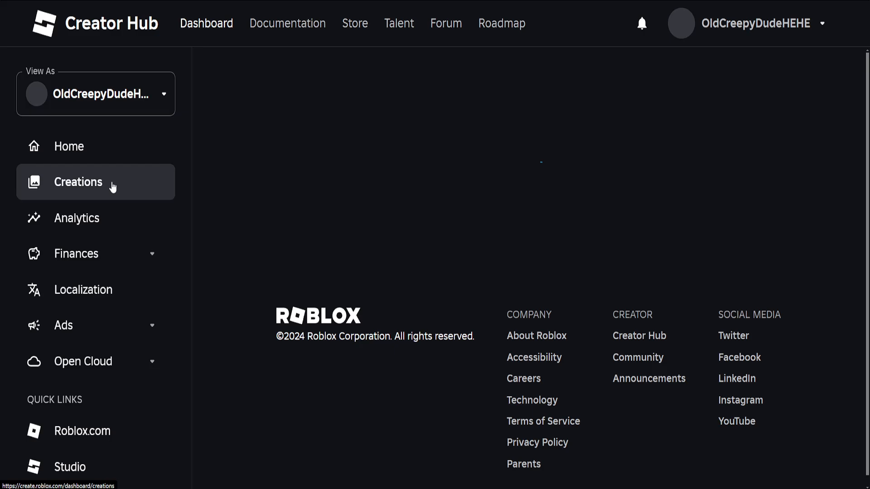
click(79, 182)
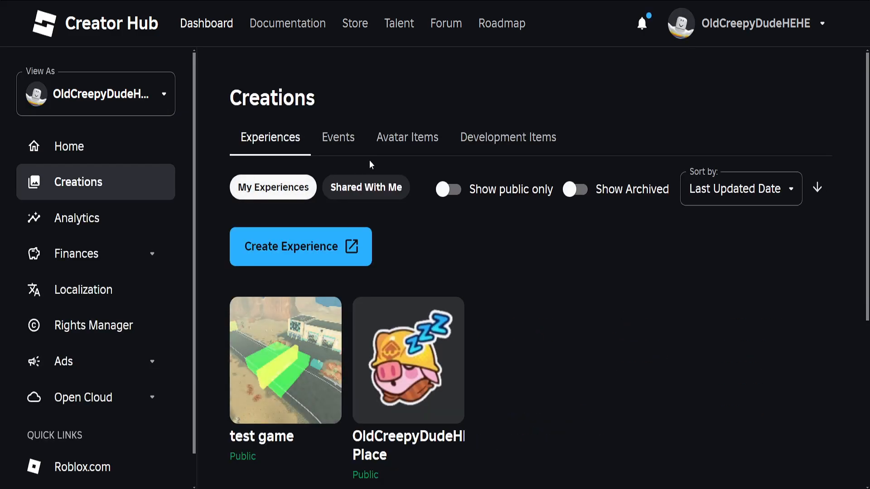
mouse_move(421, 150)
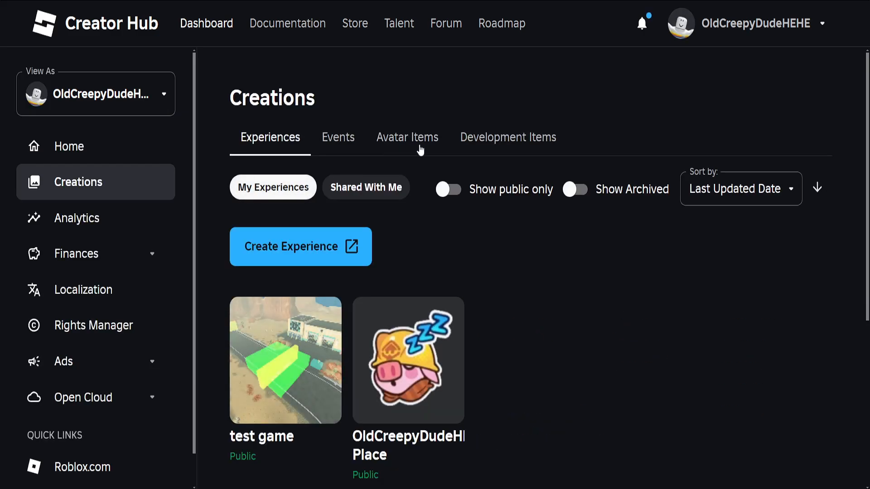
click(407, 137)
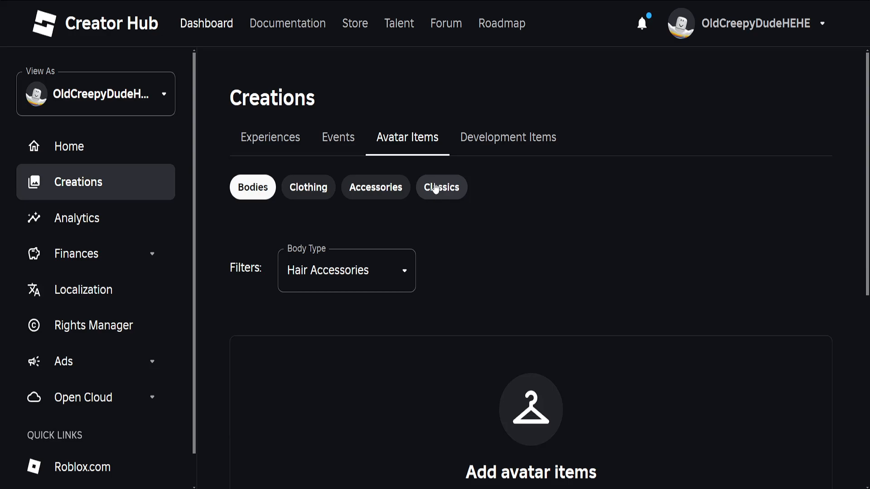
mouse_move(447, 197)
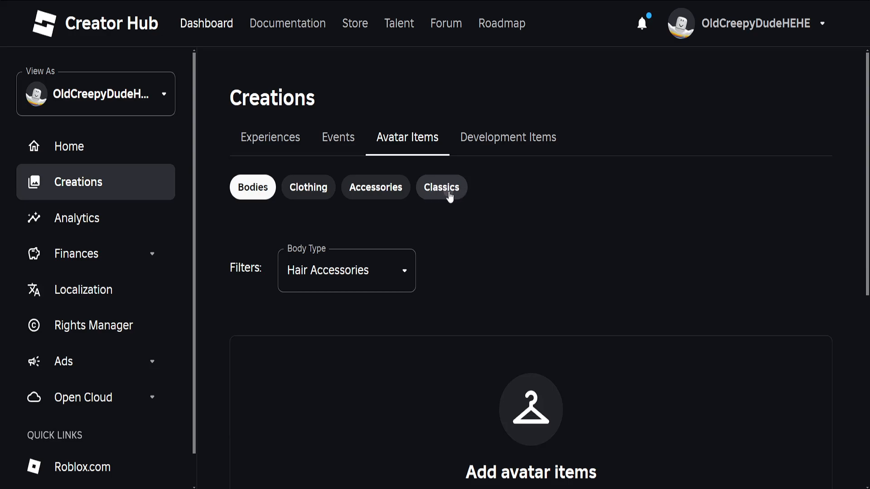
Start a new classic T-shirt and attach the jack o.png image from the Desktop
click(442, 187)
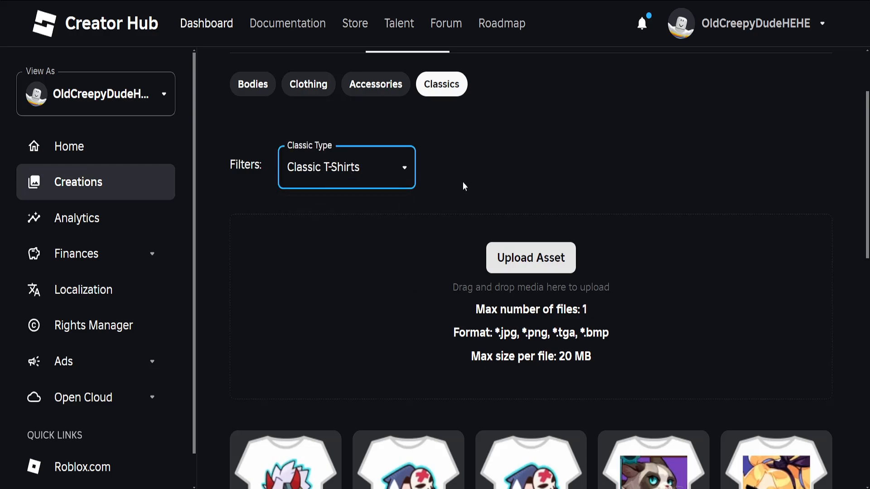
scroll(down, 3)
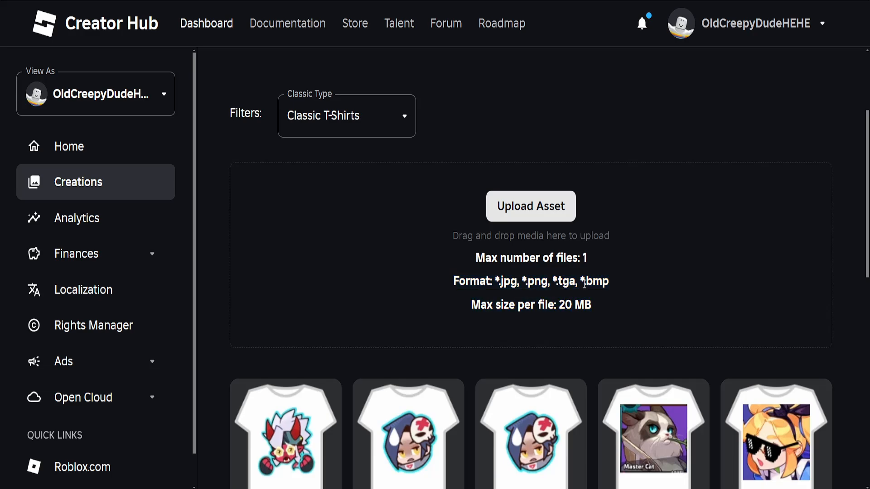
click(530, 206)
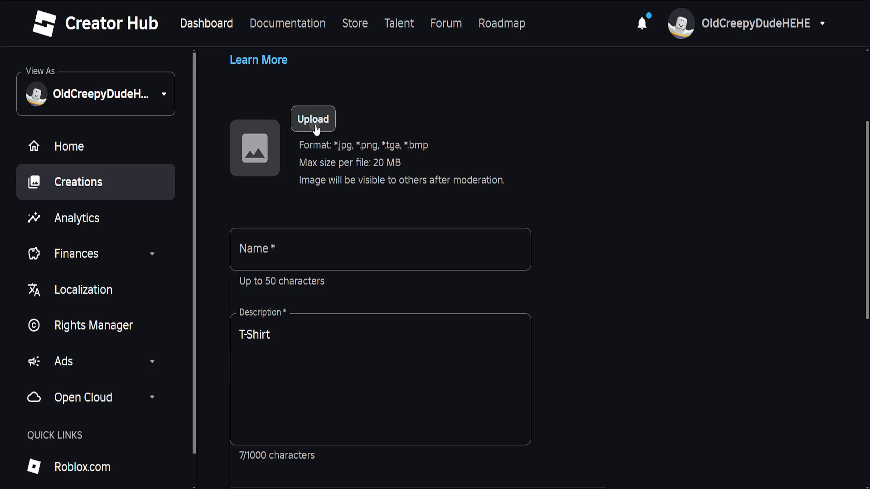
click(312, 118)
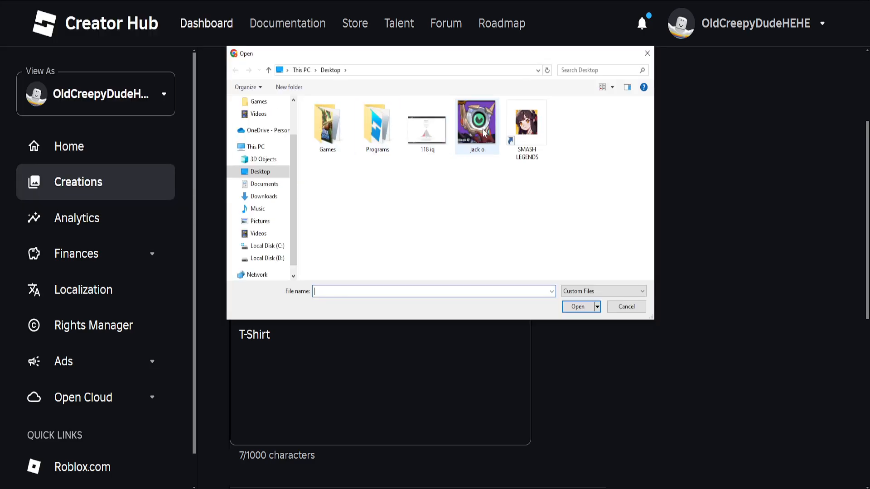
click(577, 307)
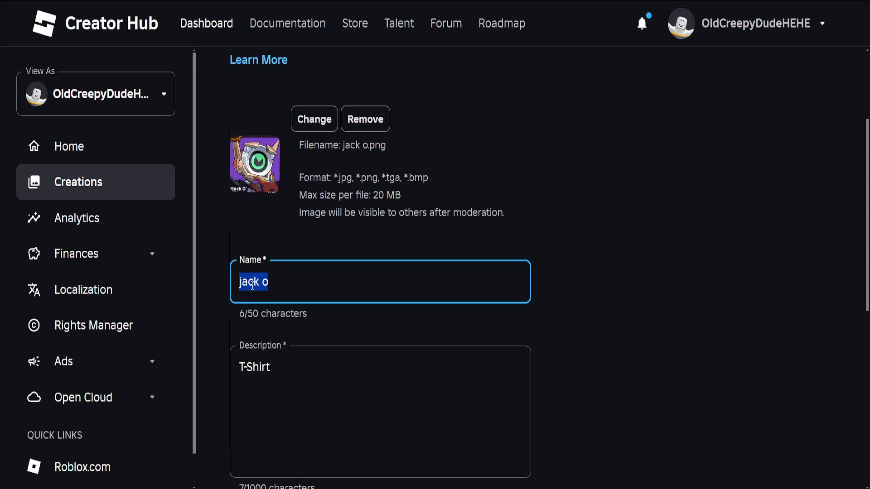
Name the T-shirt 'test t-shirt', keeping 'T-Shirt' as its description
text(test t-s)
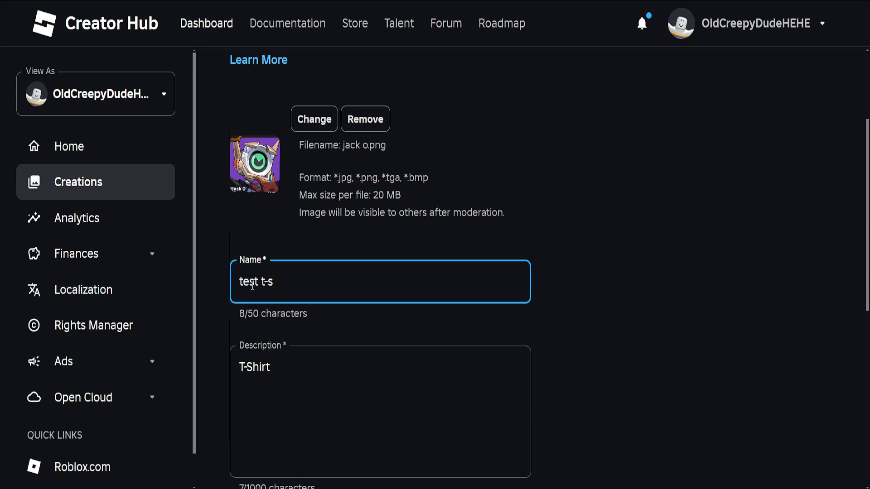
text(hirt)
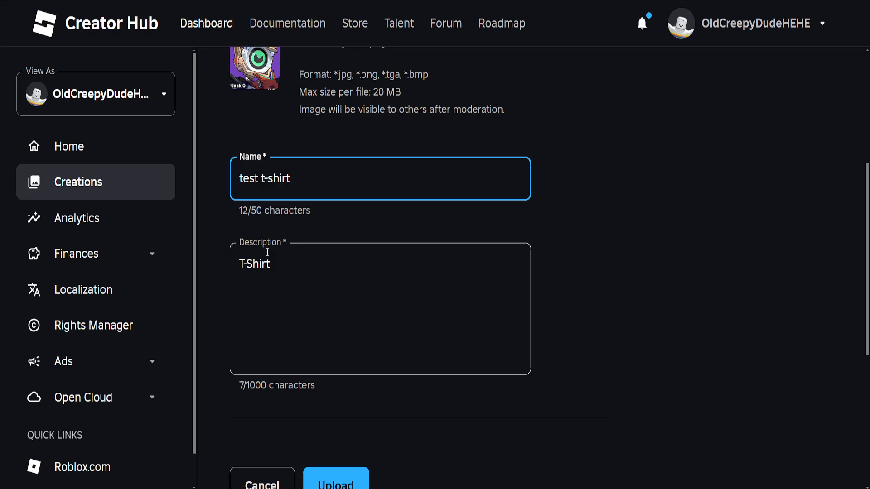
double_click(254, 264)
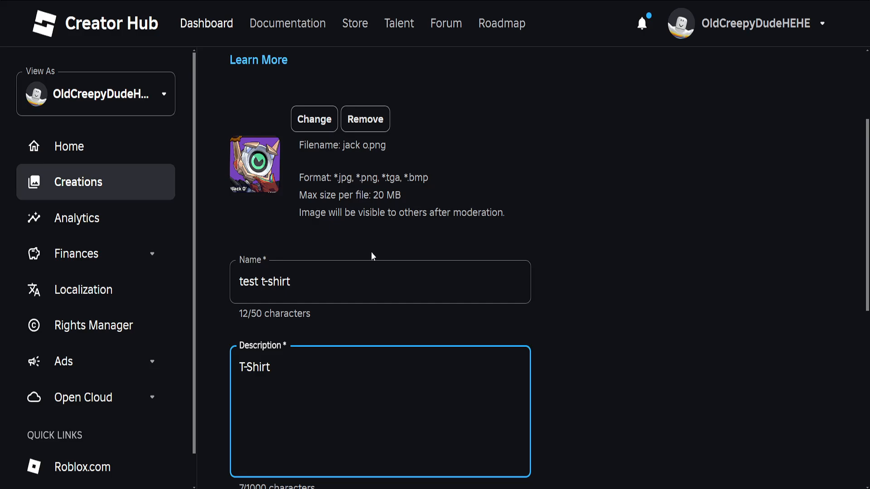
scroll(down, 3)
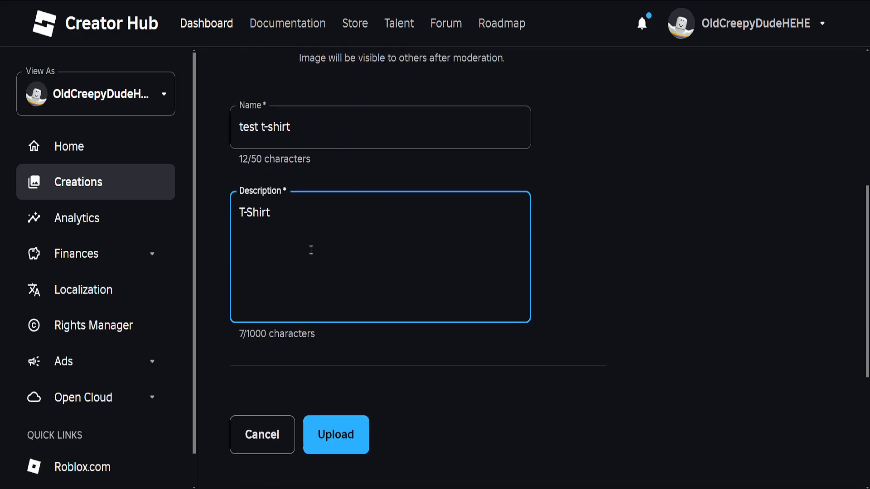
scroll(down, 3)
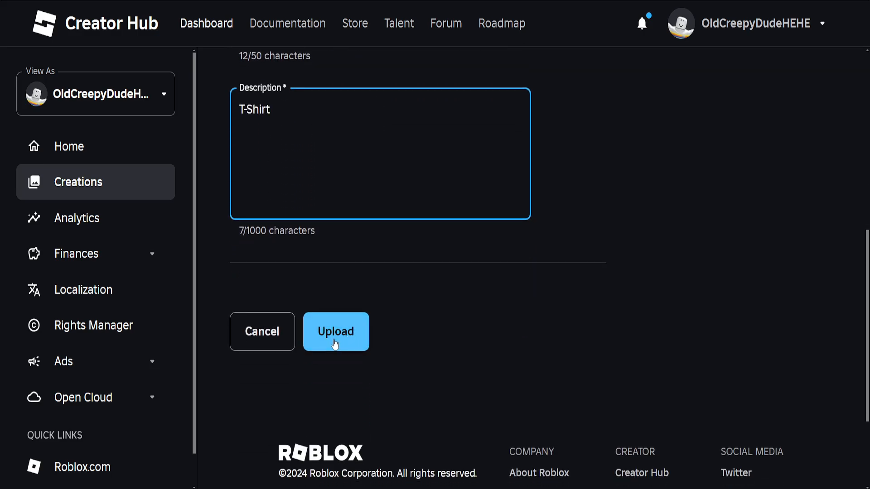
Submit the test t-shirt for upload and wait while it processes
click(336, 332)
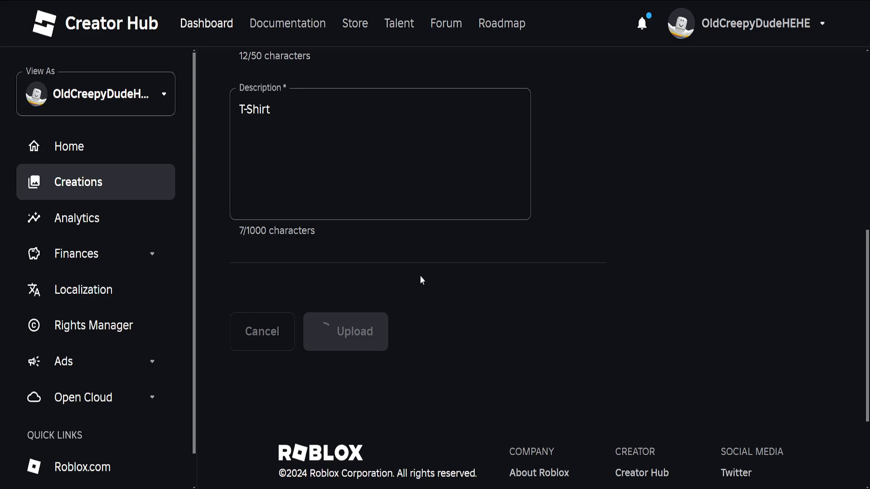
click(346, 332)
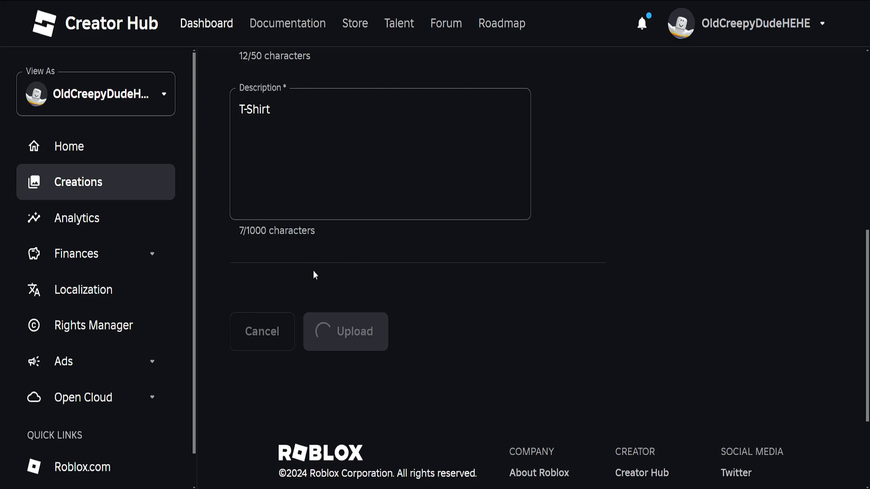
mouse_move(553, 331)
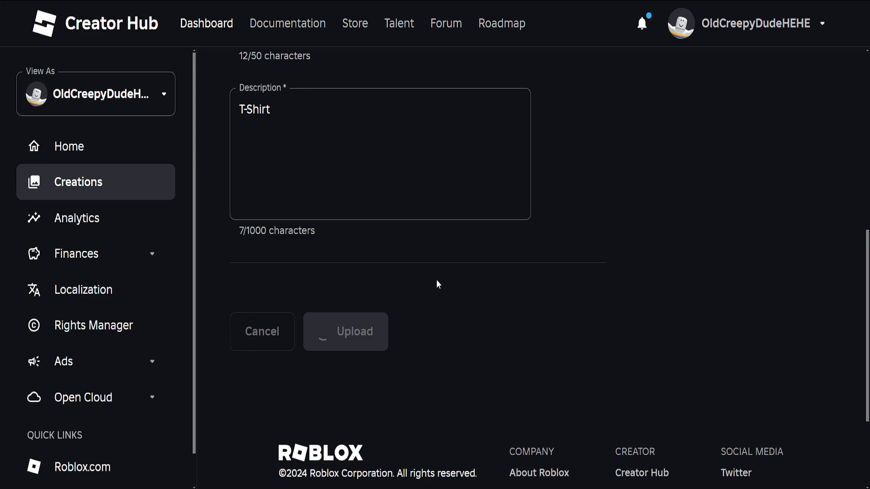
click(345, 332)
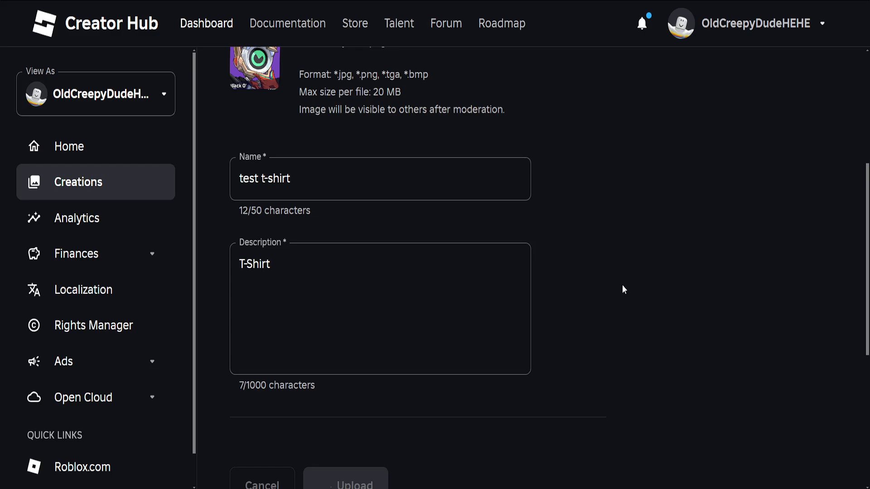
click(344, 484)
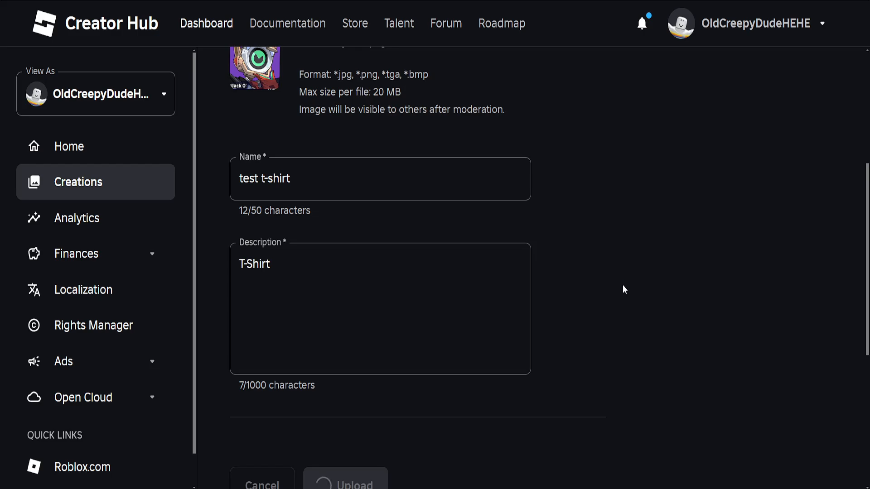